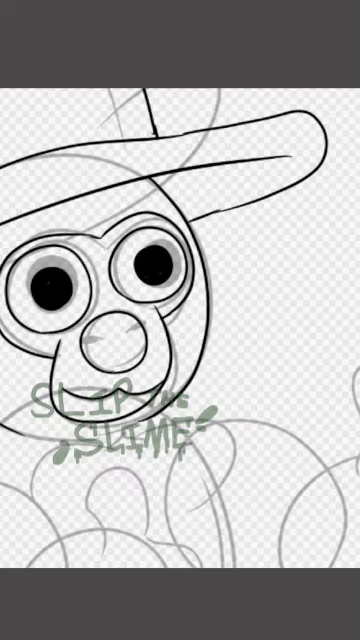
scroll("down", 3)
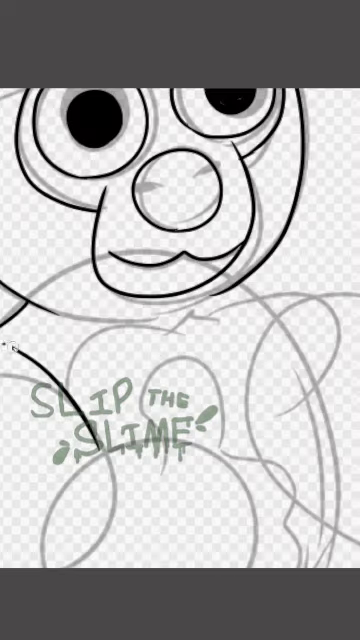